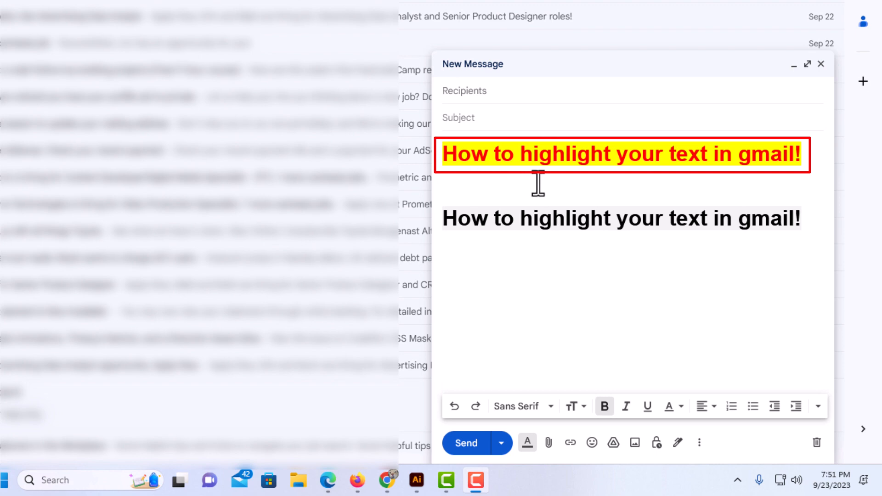
{"action": "mouse_move", "coordinate": [585, 181]}
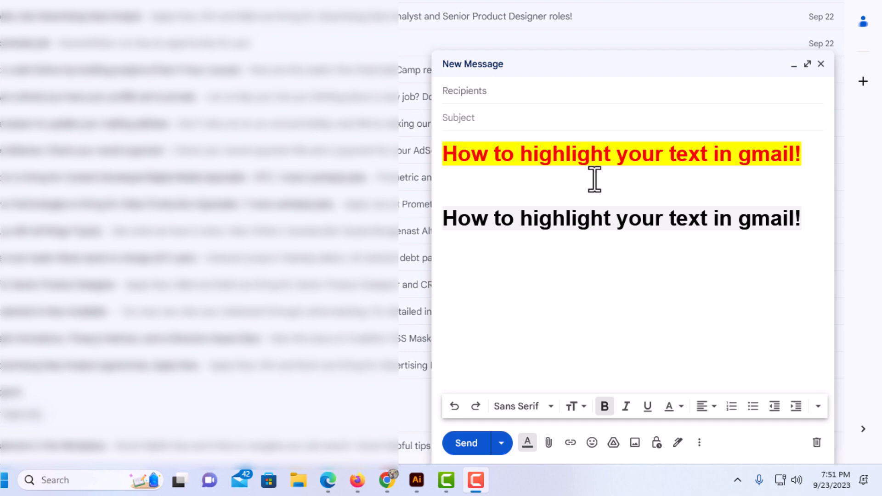
{"action": "mouse_move", "coordinate": [612, 245]}
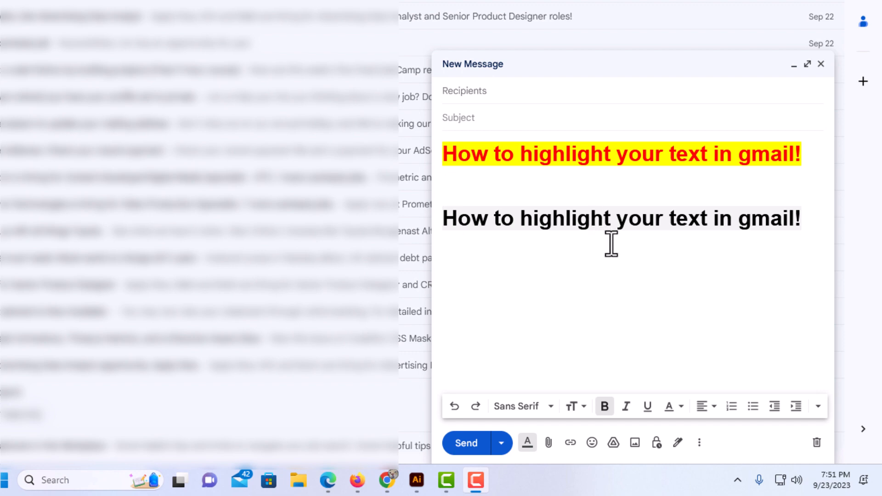
{"action": "mouse_move", "coordinate": [687, 256]}
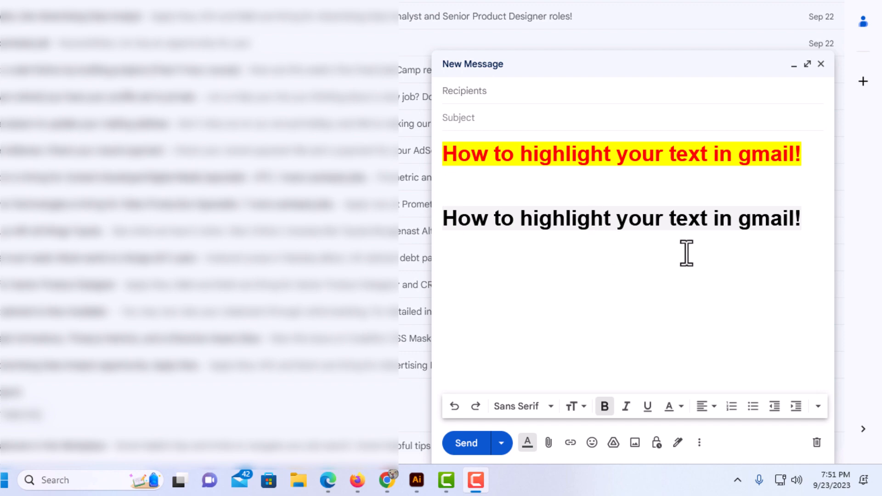
{"action": "mouse_move", "coordinate": [748, 264]}
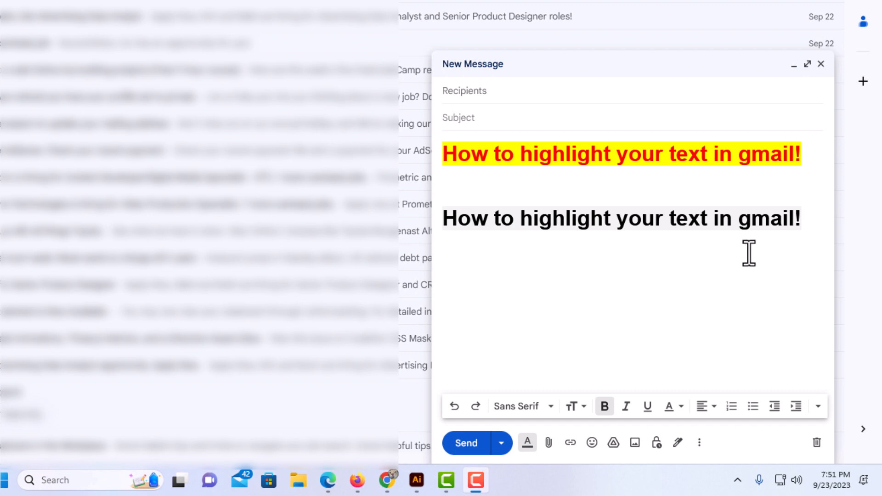
{"action": "mouse_move", "coordinate": [807, 225]}
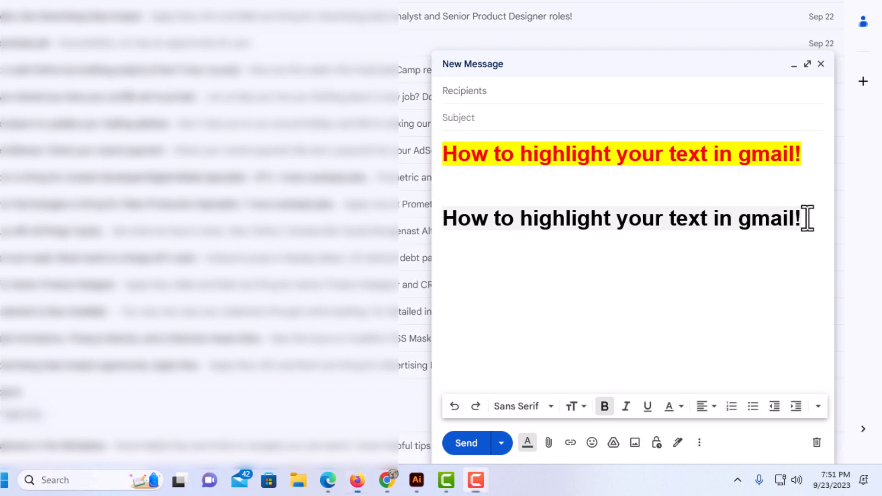
Step: Select the entire second line of the message for restyling
{"action": "left_click_drag", "start_coordinate": [523, 219], "coordinate": [800, 219]}
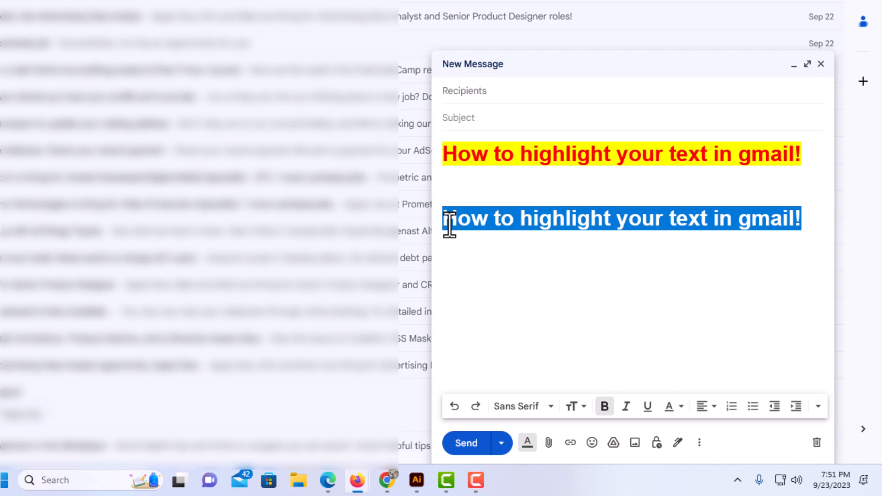
{"action": "mouse_move", "coordinate": [486, 254]}
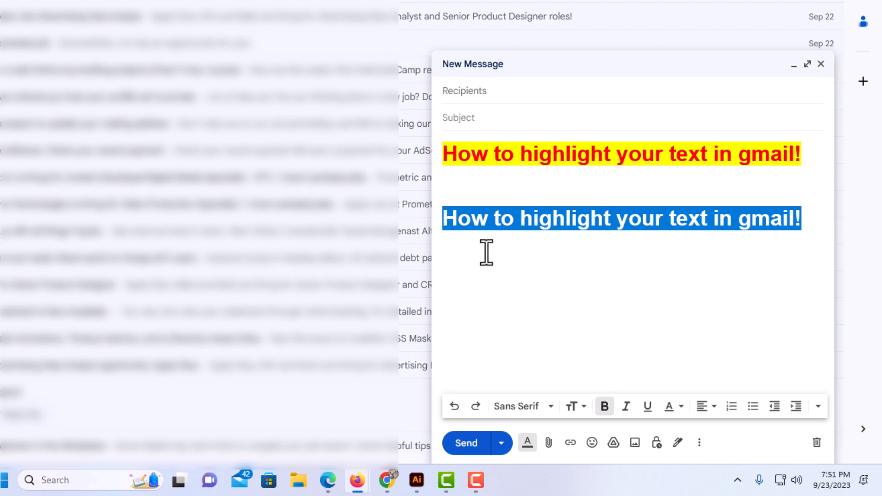
{"action": "mouse_move", "coordinate": [526, 431]}
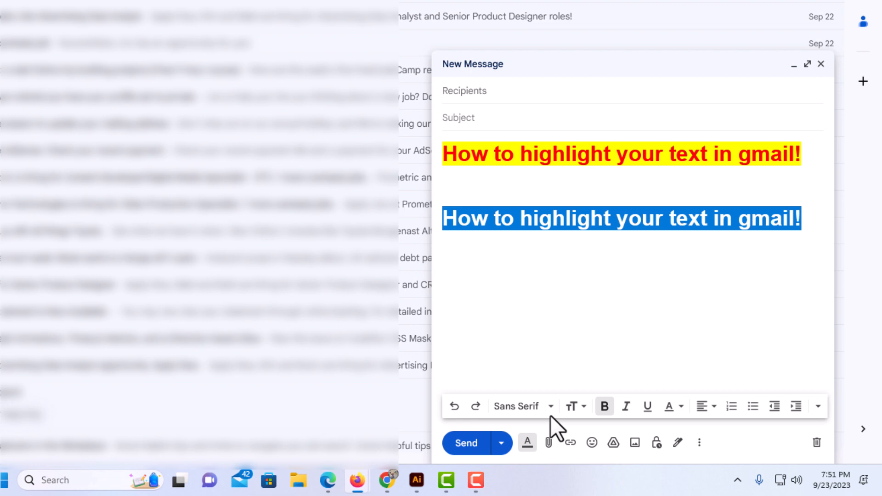
{"action": "mouse_move", "coordinate": [547, 406]}
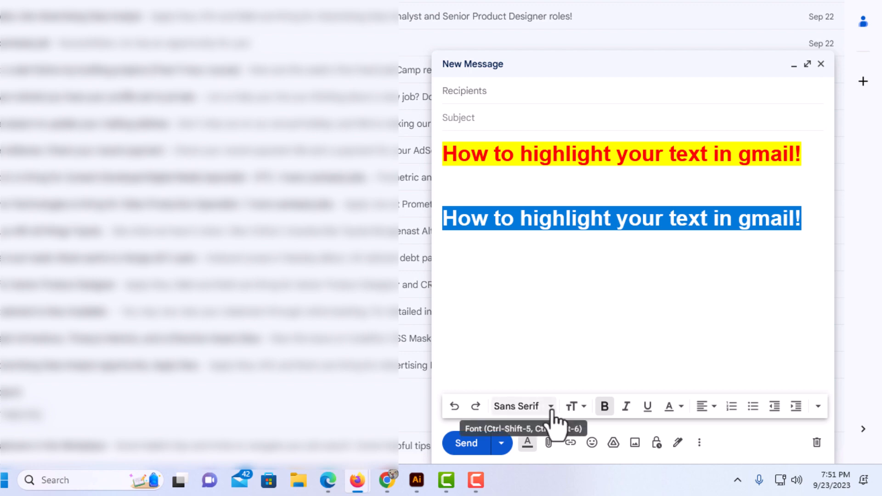
{"action": "left_click", "coordinate": [521, 407]}
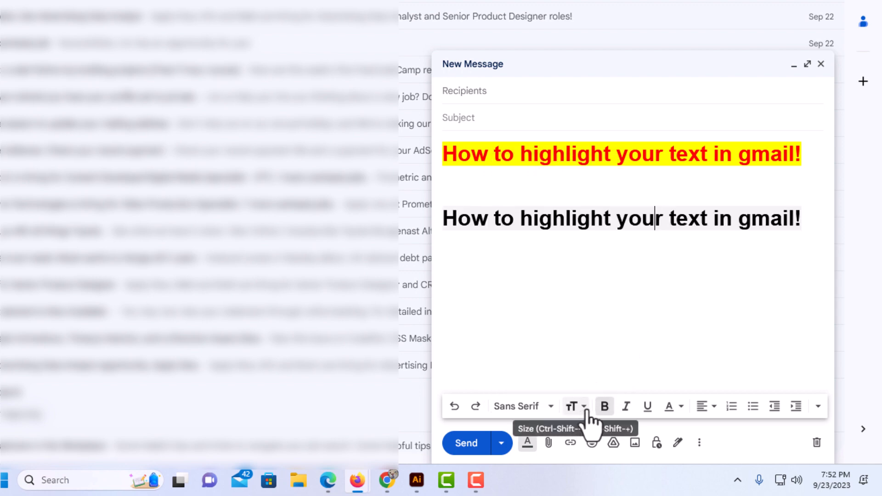
{"action": "left_click", "coordinate": [573, 406]}
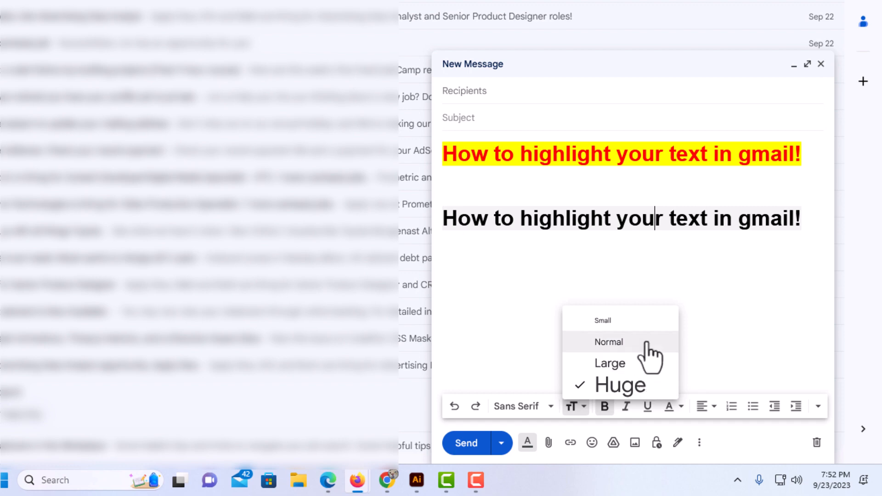
{"action": "mouse_move", "coordinate": [603, 320]}
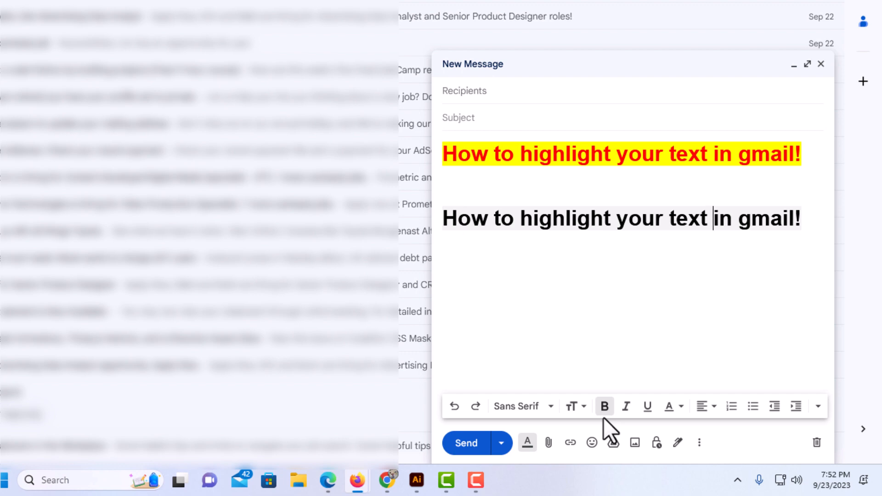
{"action": "mouse_move", "coordinate": [605, 406]}
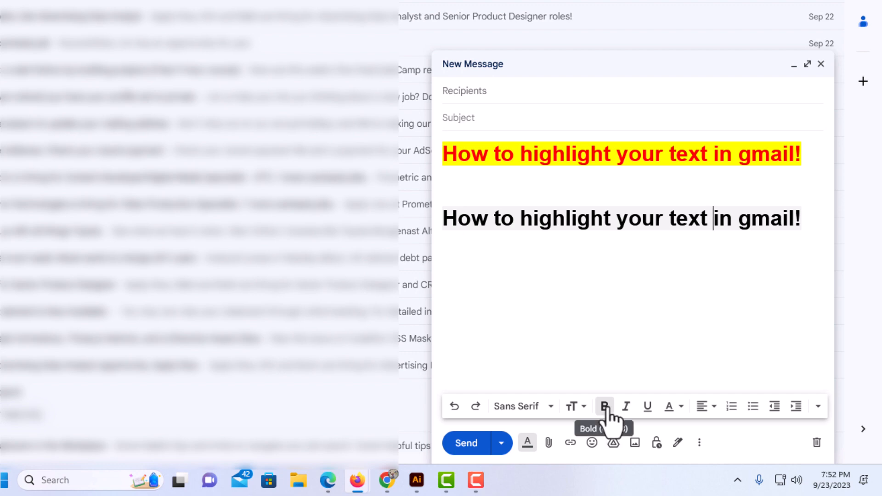
{"action": "mouse_move", "coordinate": [635, 432]}
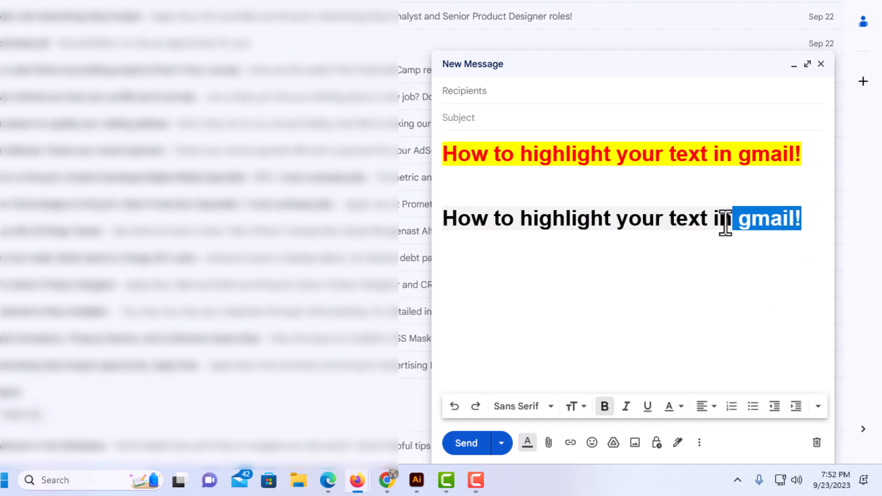
Step: Reselect the second line and set its text colour to red
{"action": "left_click_drag", "start_coordinate": [726, 219], "coordinate": [455, 225]}
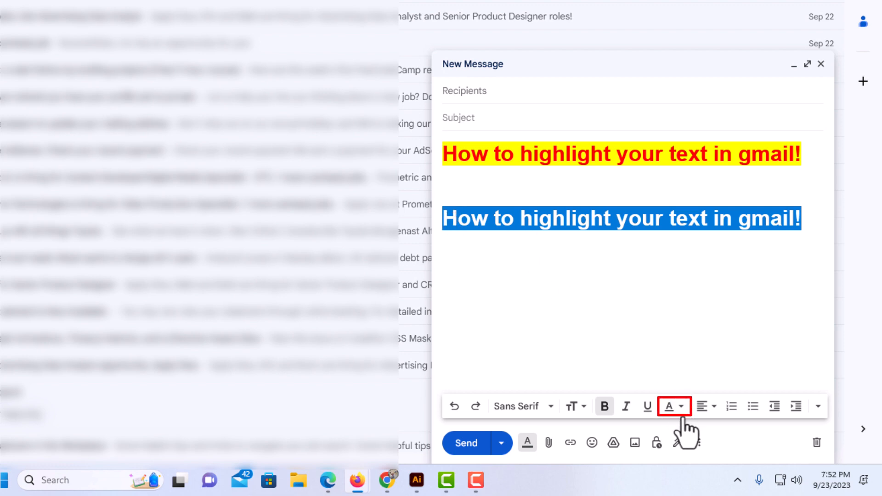
{"action": "mouse_move", "coordinate": [674, 406]}
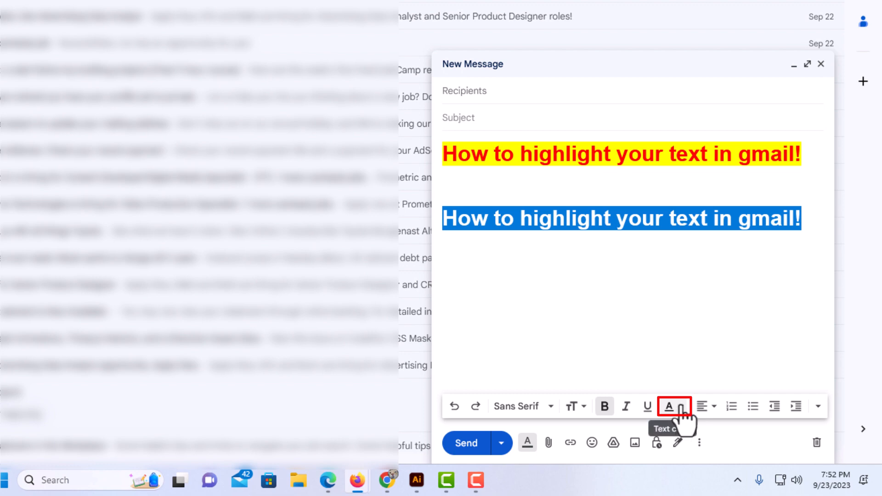
{"action": "left_click", "coordinate": [671, 407]}
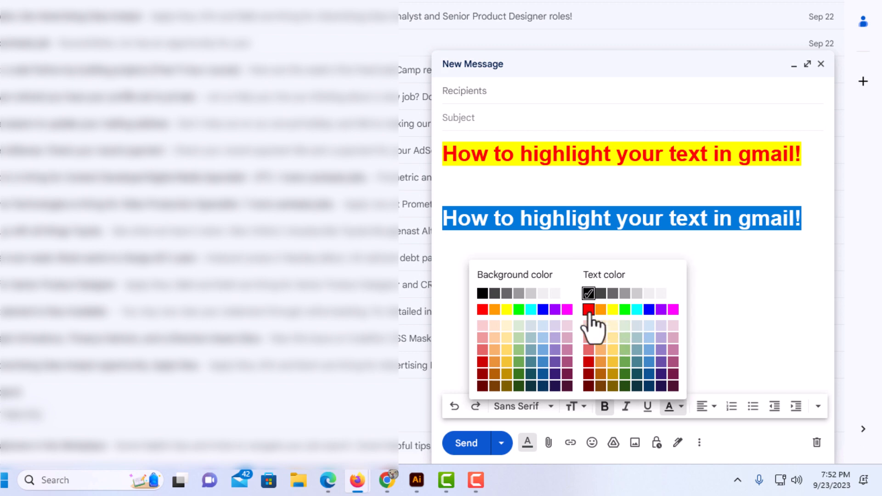
{"action": "left_click", "coordinate": [588, 308]}
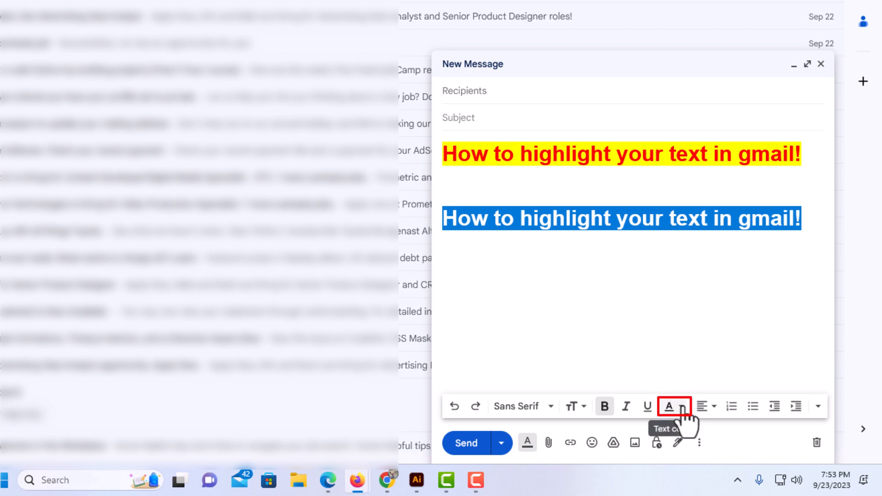
Step: Reopen the colour choices to pick a yellow highlight for the second line
{"action": "left_click", "coordinate": [669, 406]}
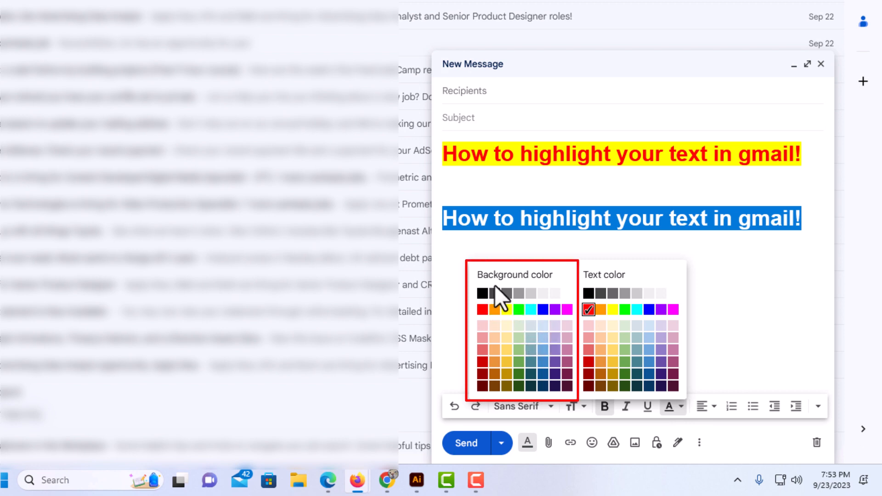
{"action": "mouse_move", "coordinate": [552, 289]}
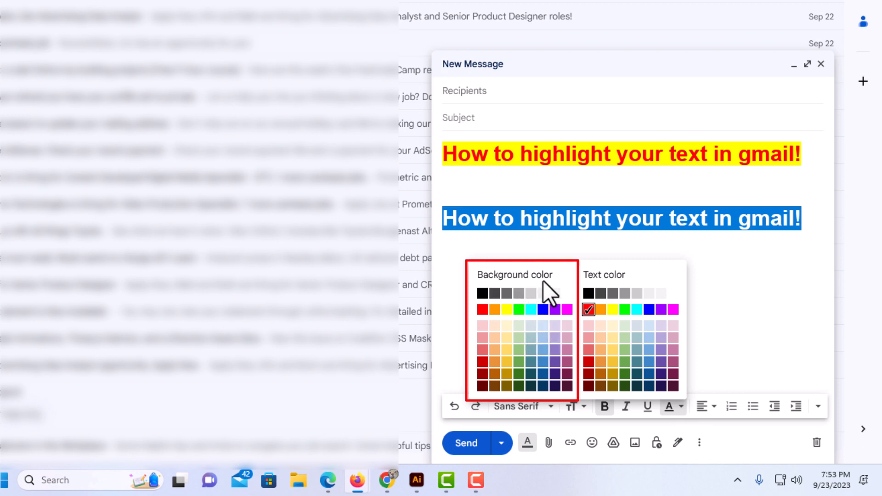
{"action": "mouse_move", "coordinate": [494, 373]}
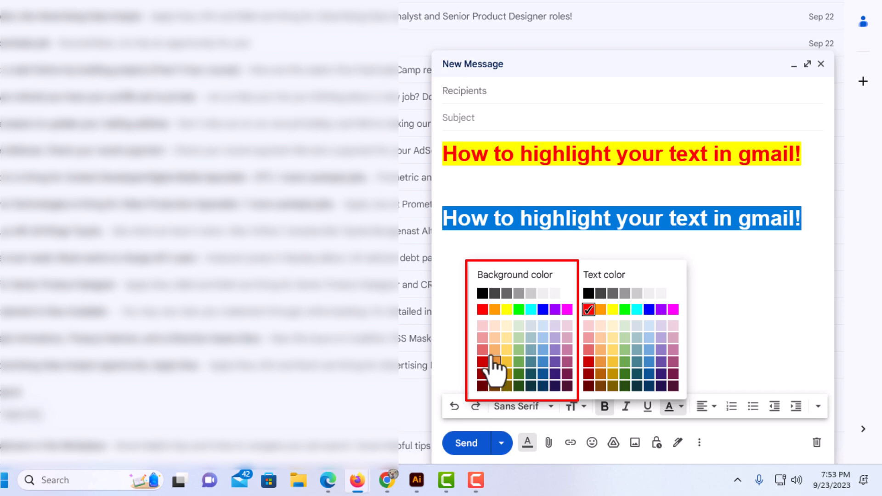
{"action": "mouse_move", "coordinate": [541, 349]}
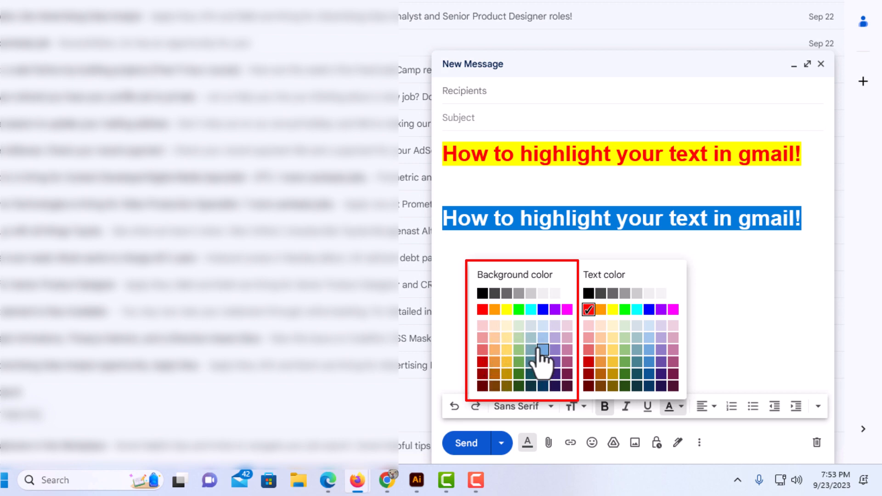
{"action": "mouse_move", "coordinate": [506, 309]}
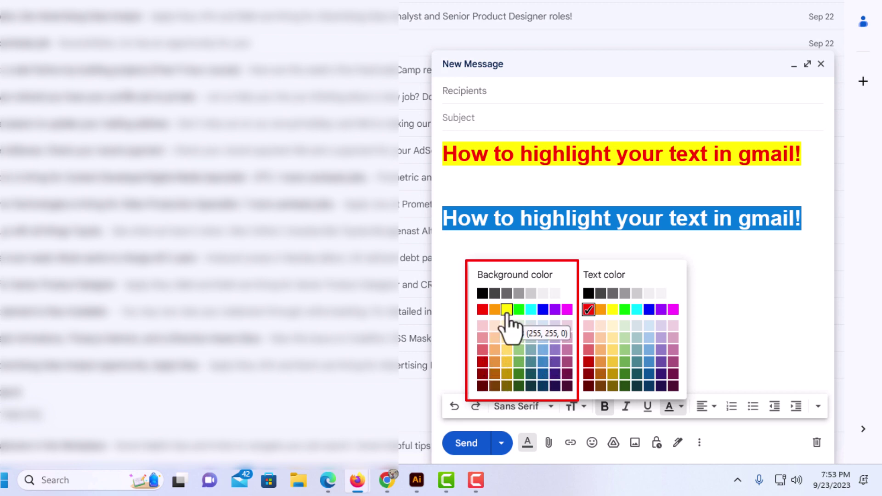